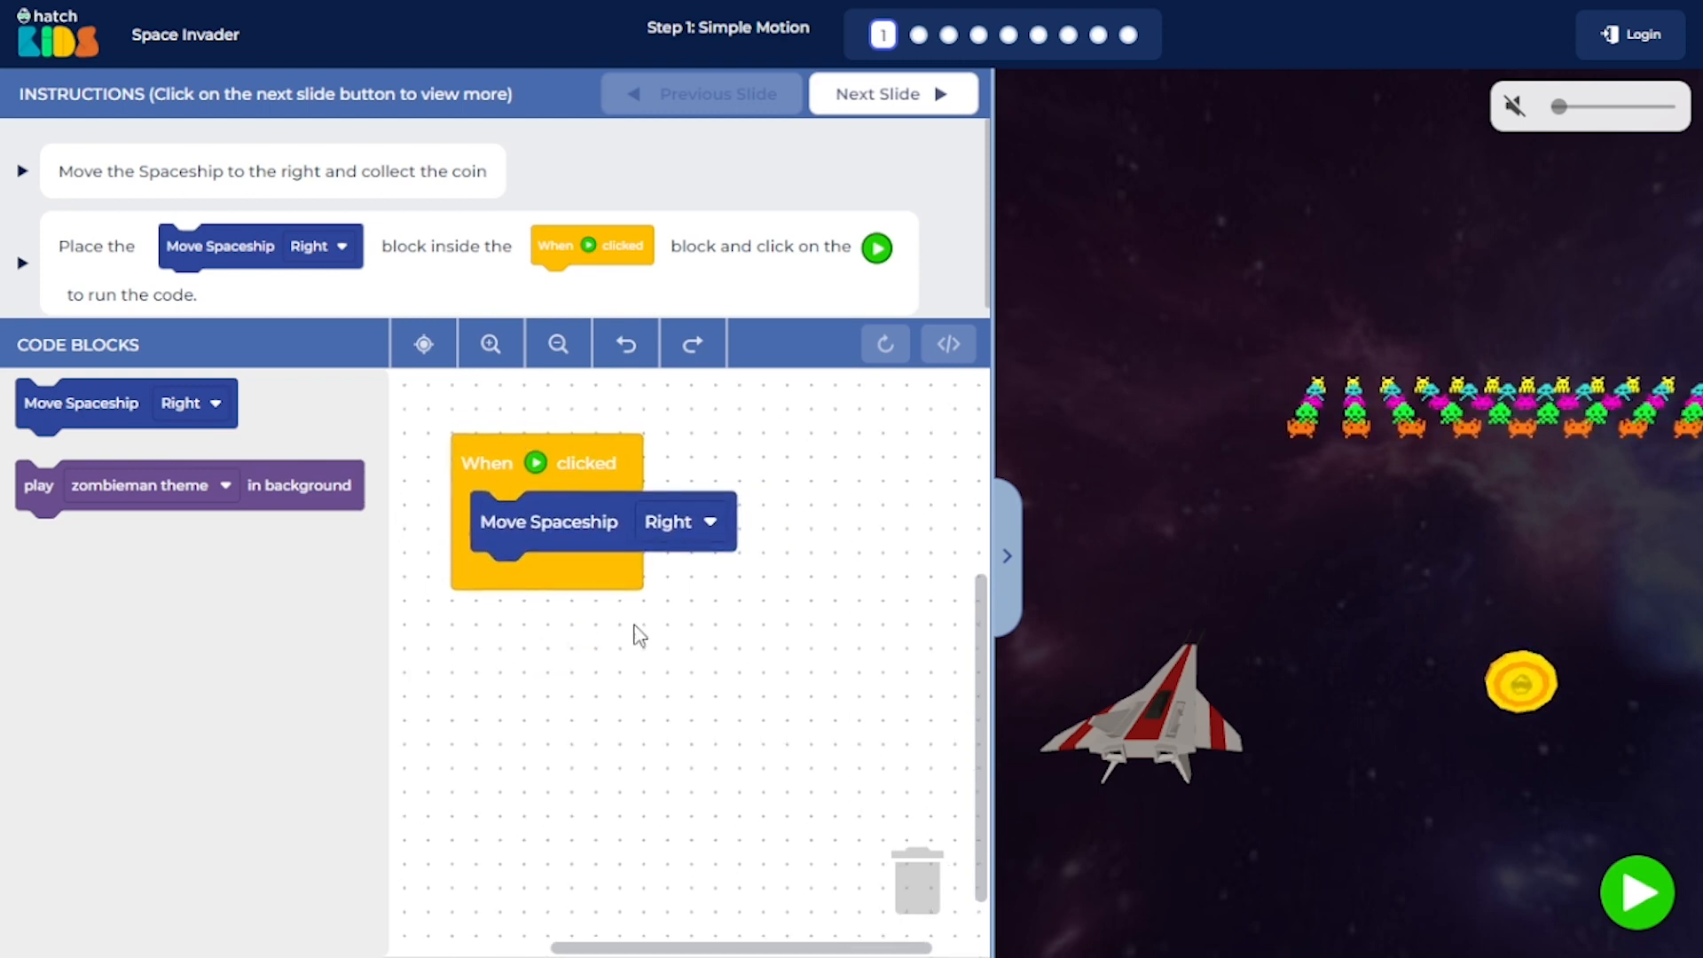
- Place 'play zombieman theme in background' above Move Spaceship Right, then run the green-flag script
{"action": "left_click", "coordinate": [1637, 893]}
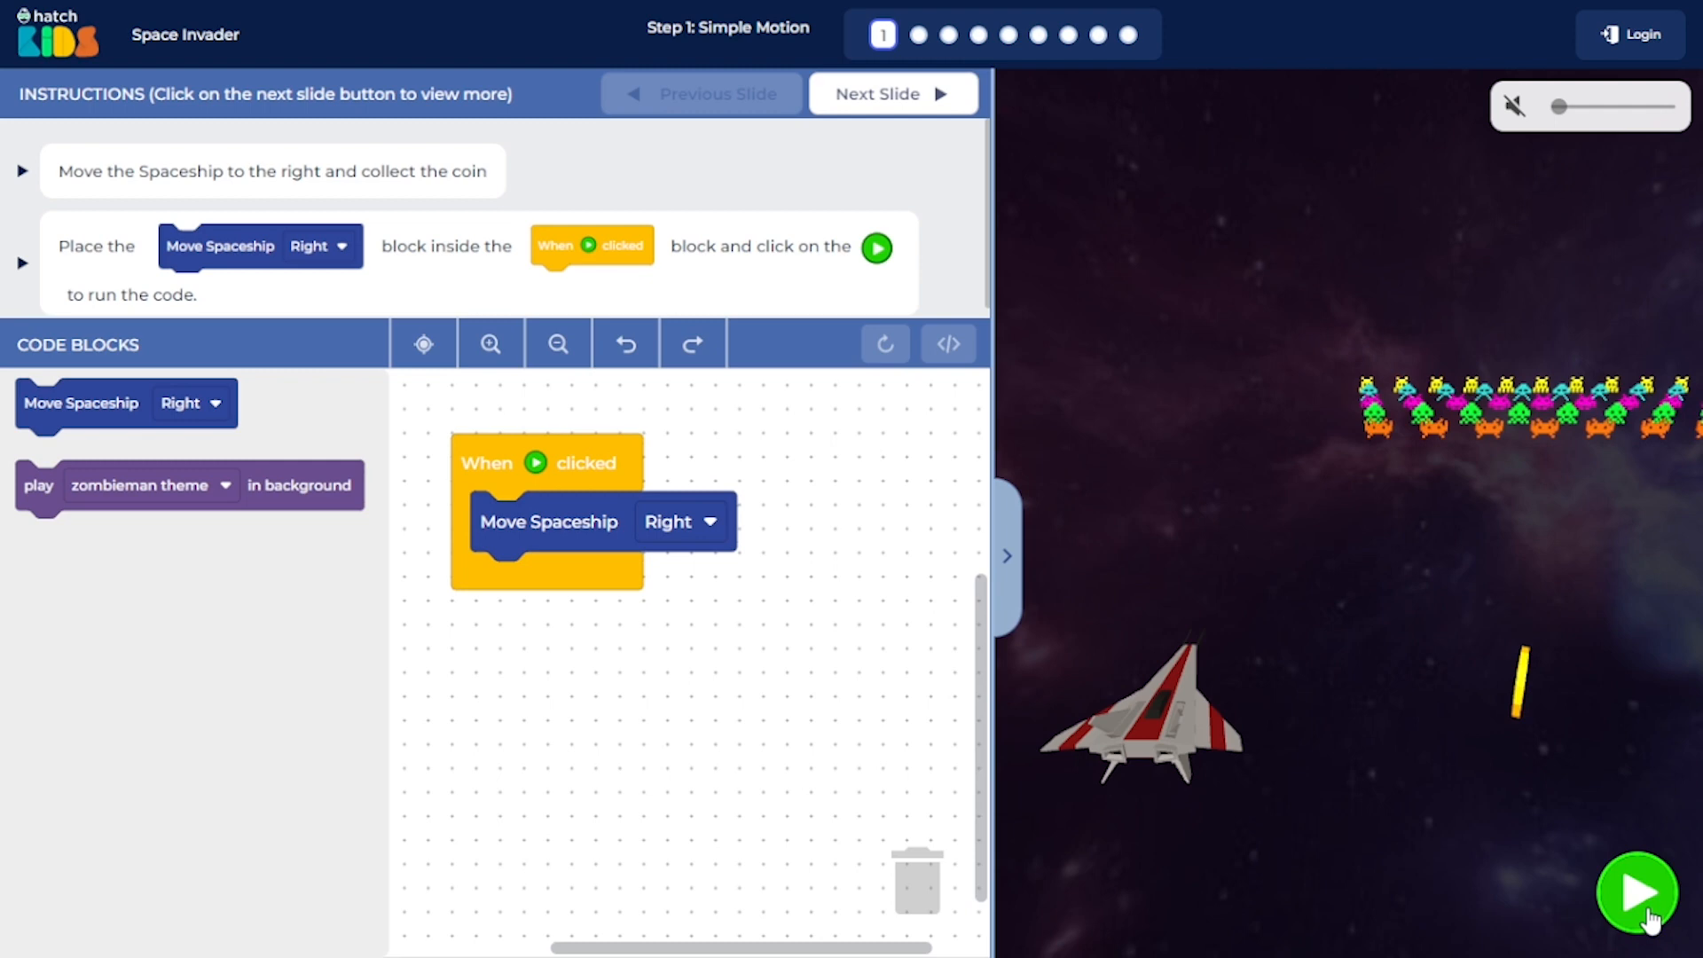
{"action": "left_click", "coordinate": [1636, 893]}
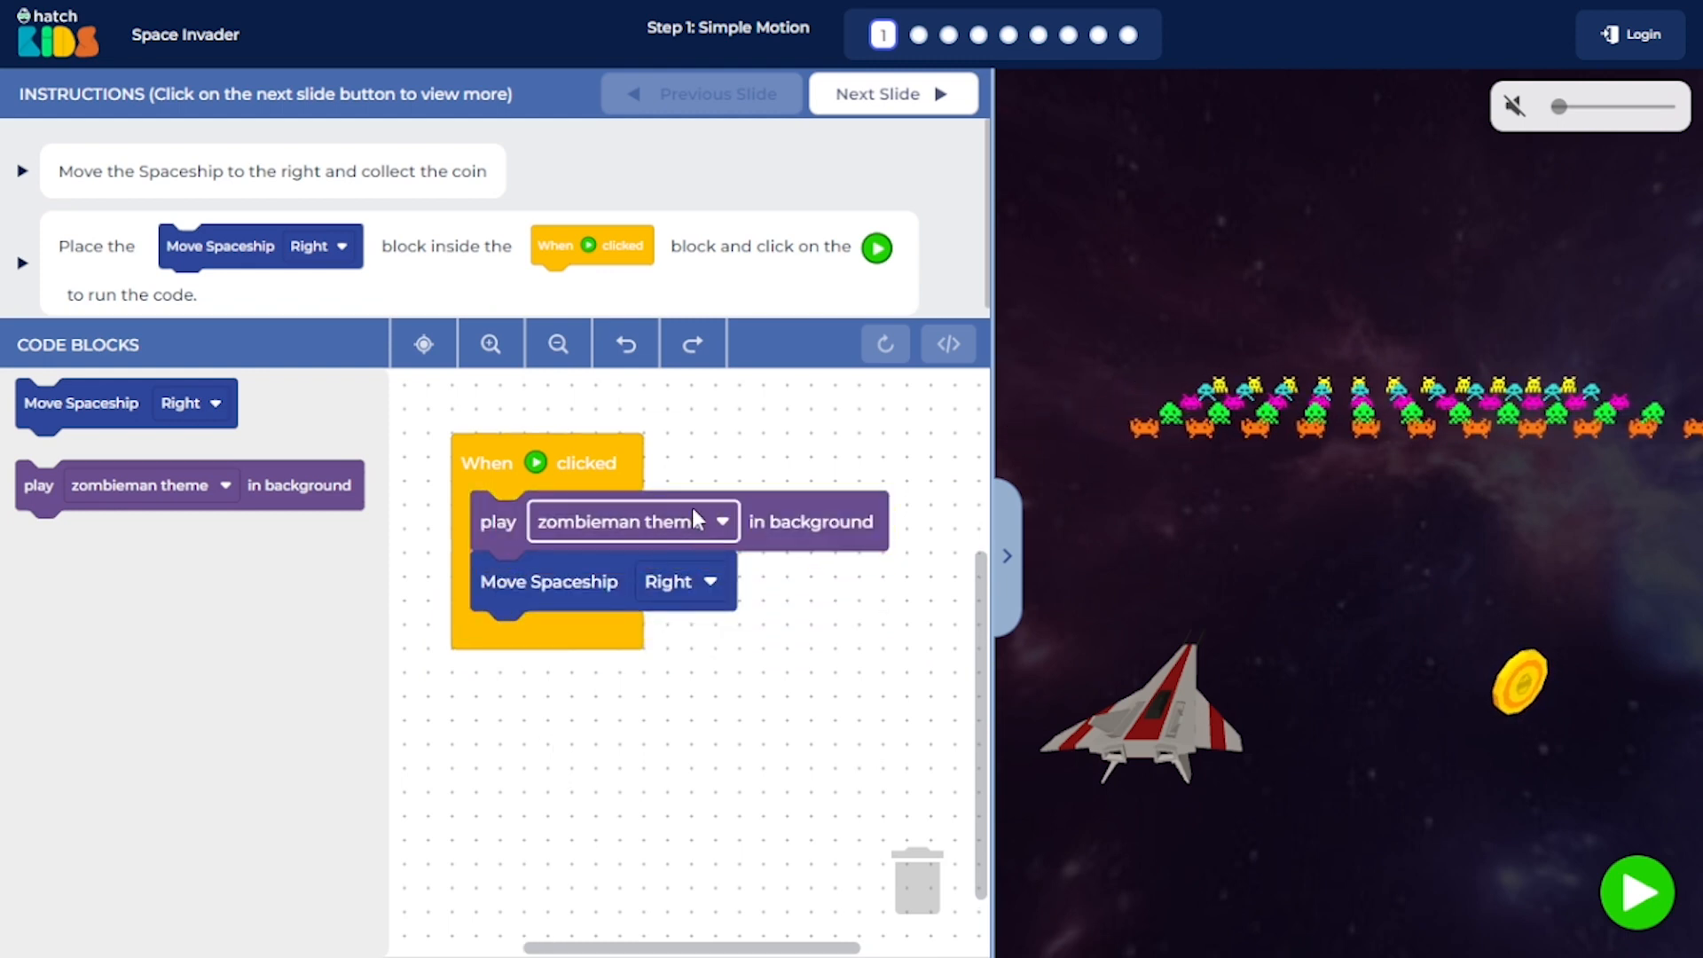
{"action": "left_click", "coordinate": [720, 521]}
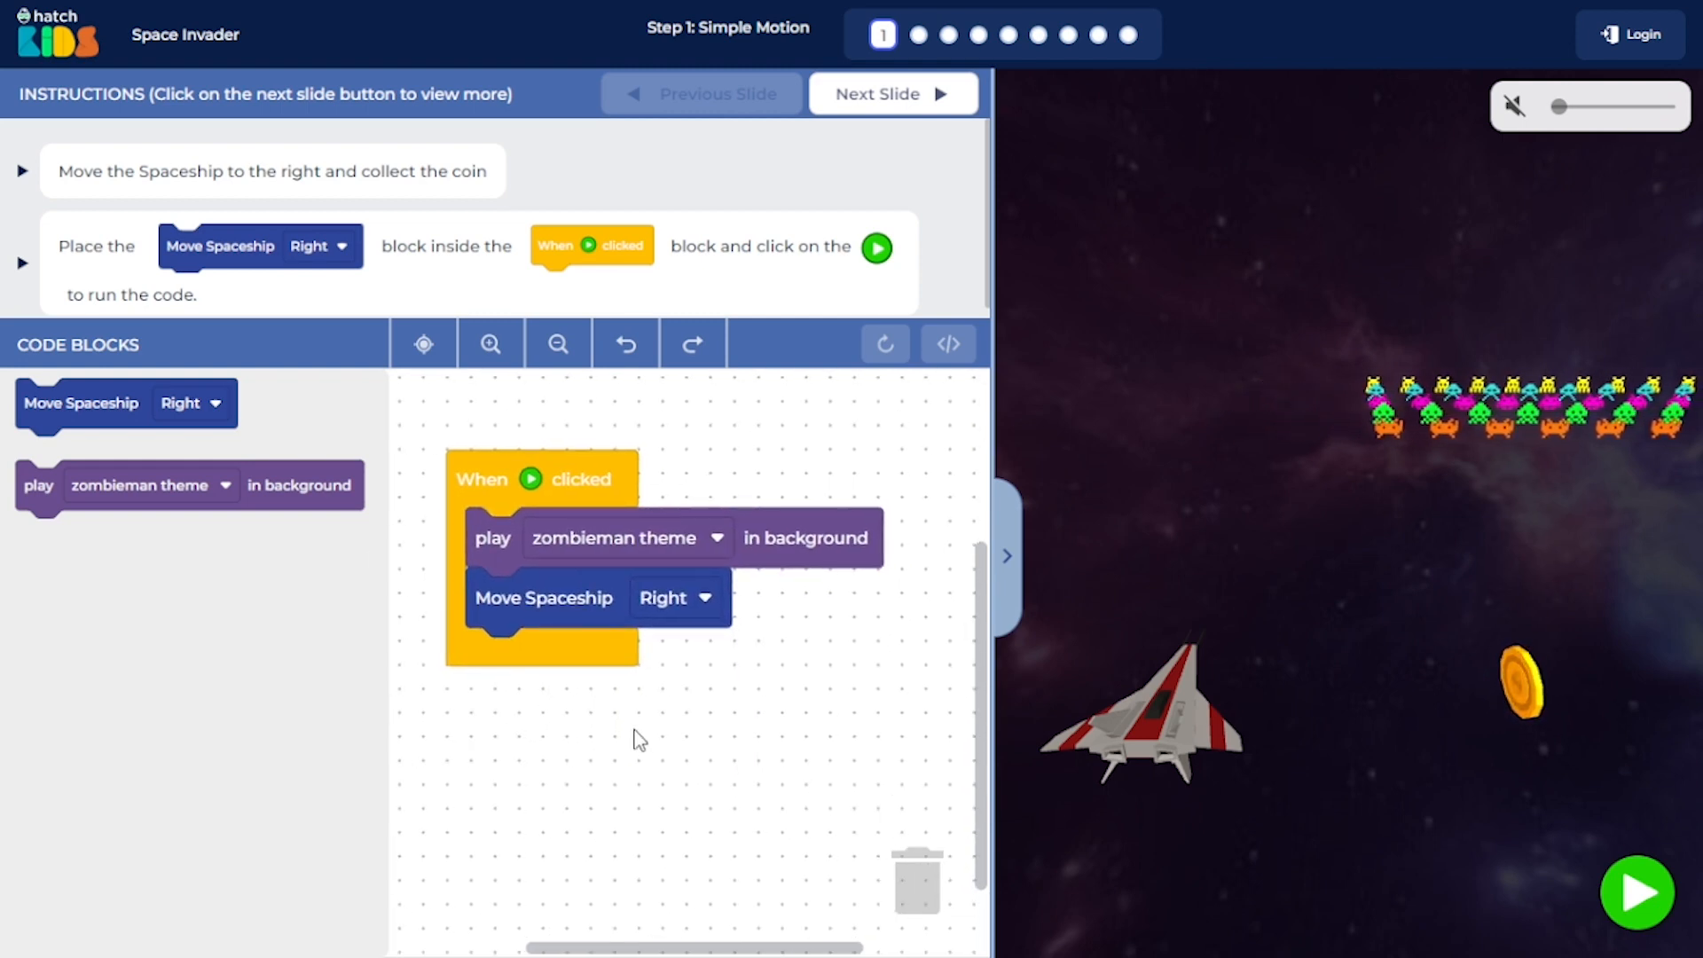
{"action": "left_click", "coordinate": [1636, 893]}
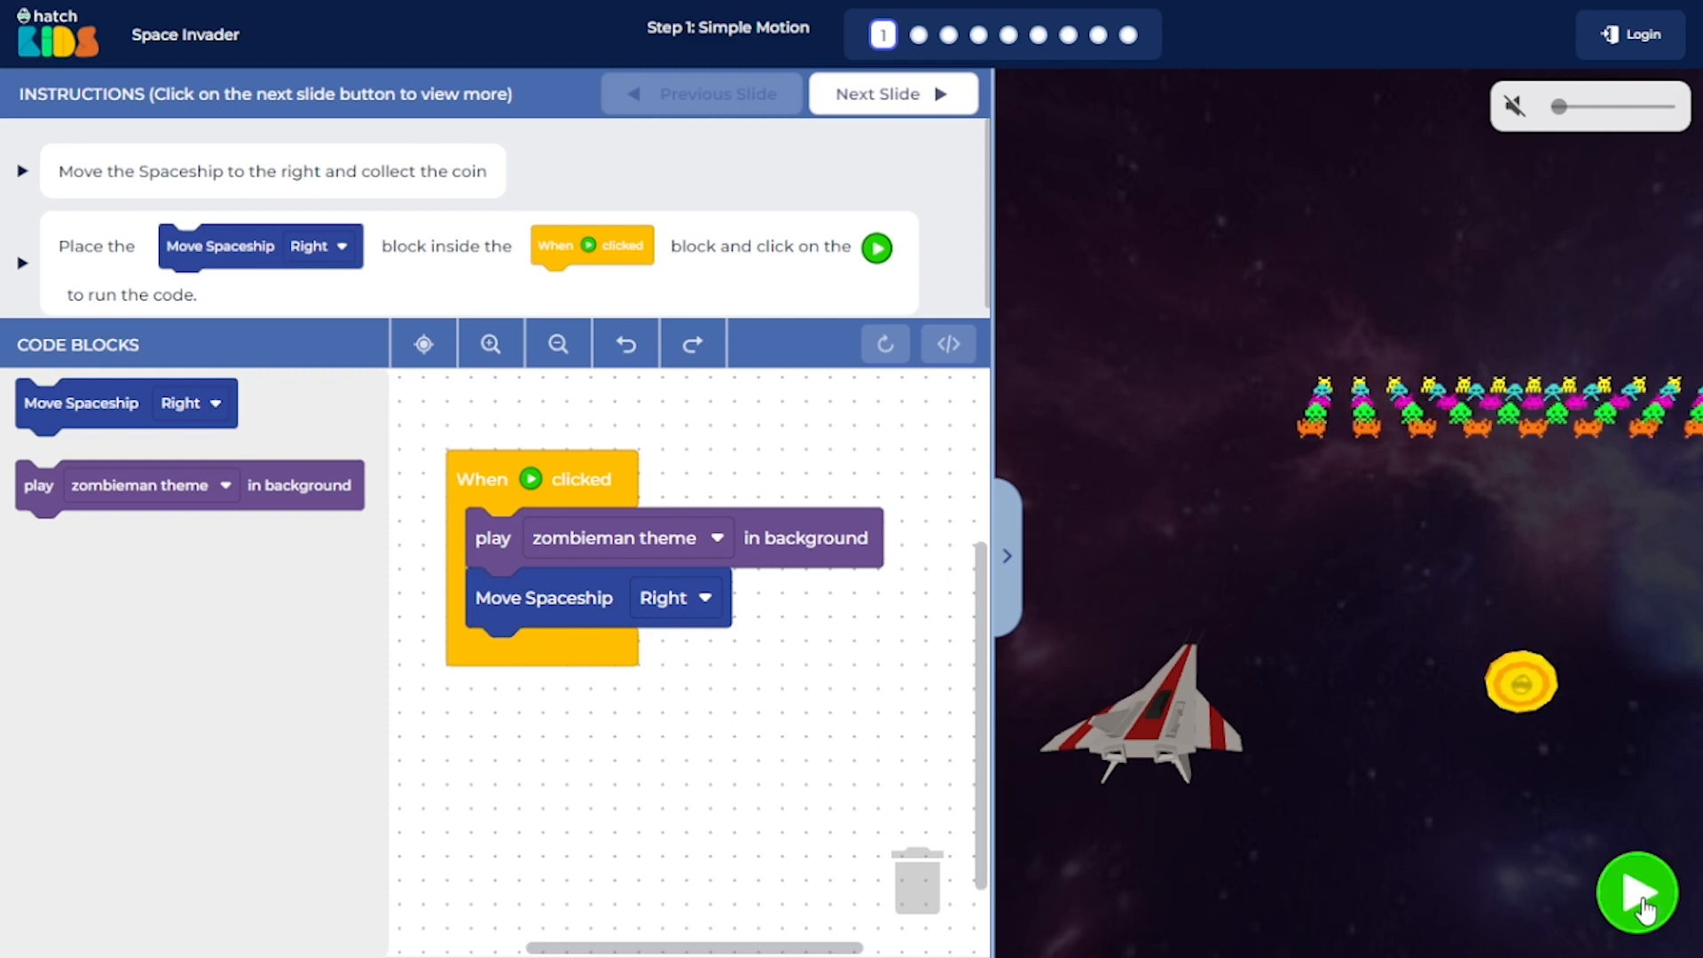
{"action": "left_click", "coordinate": [1635, 894]}
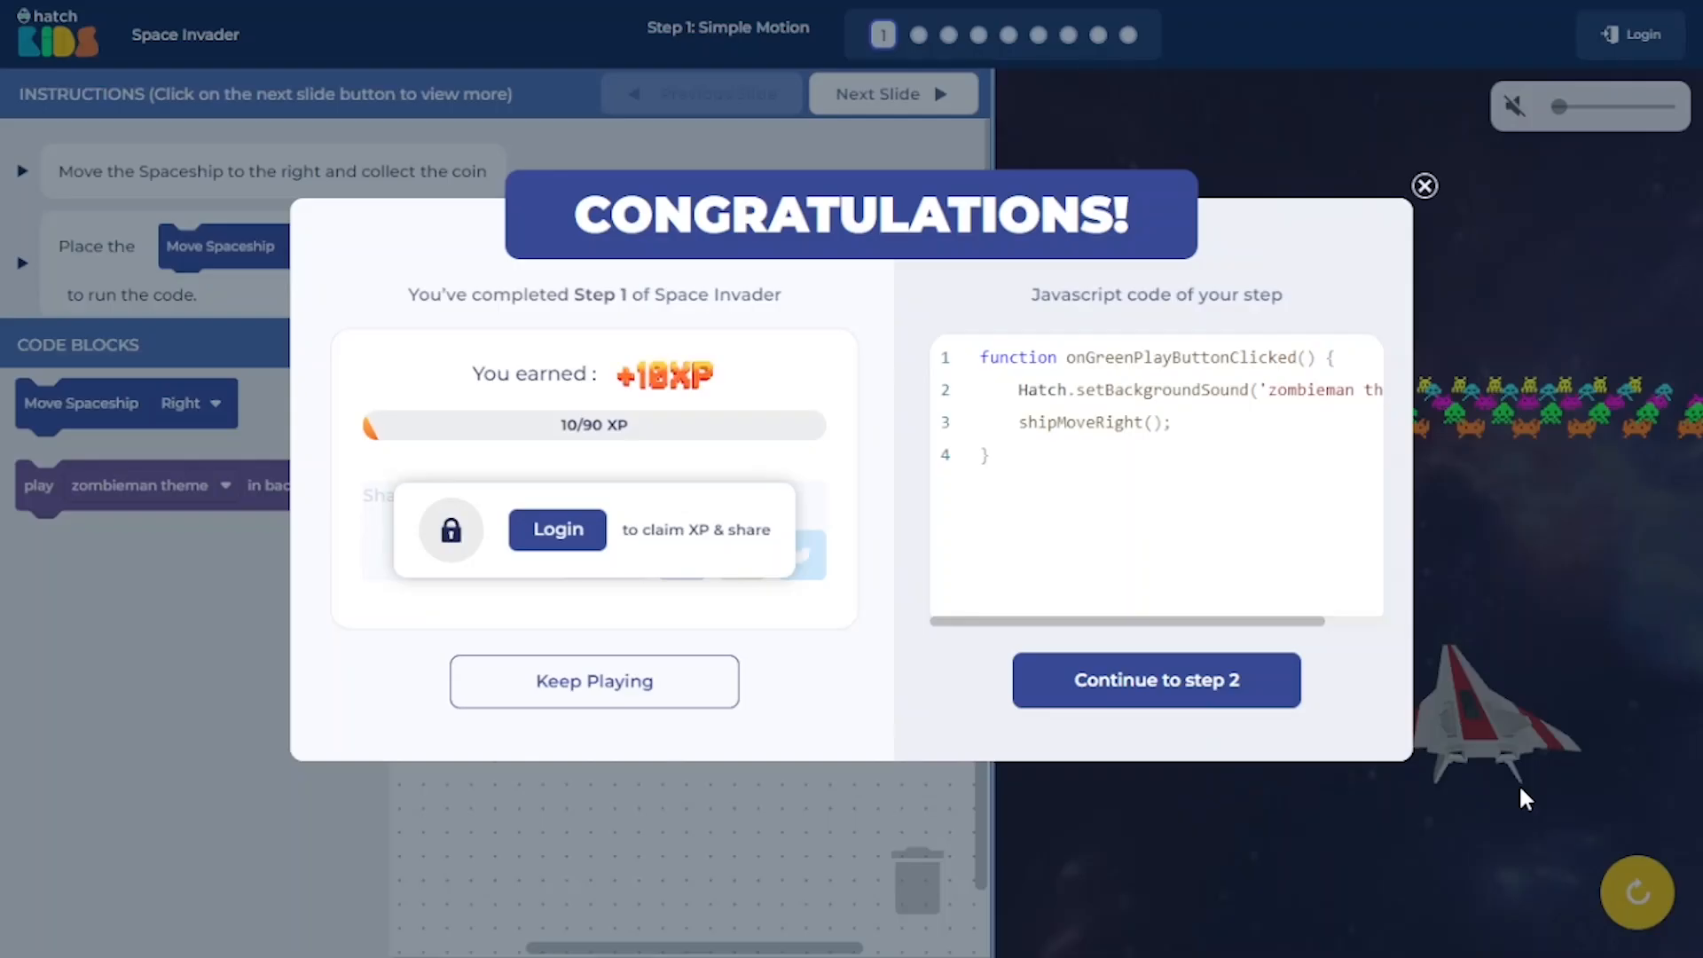